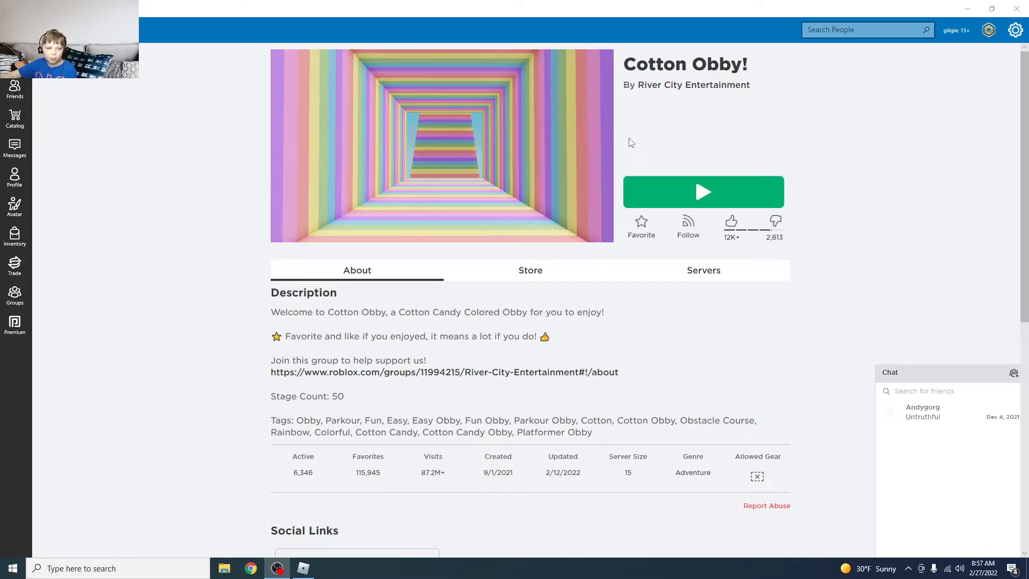
mouse_move(679, 108)
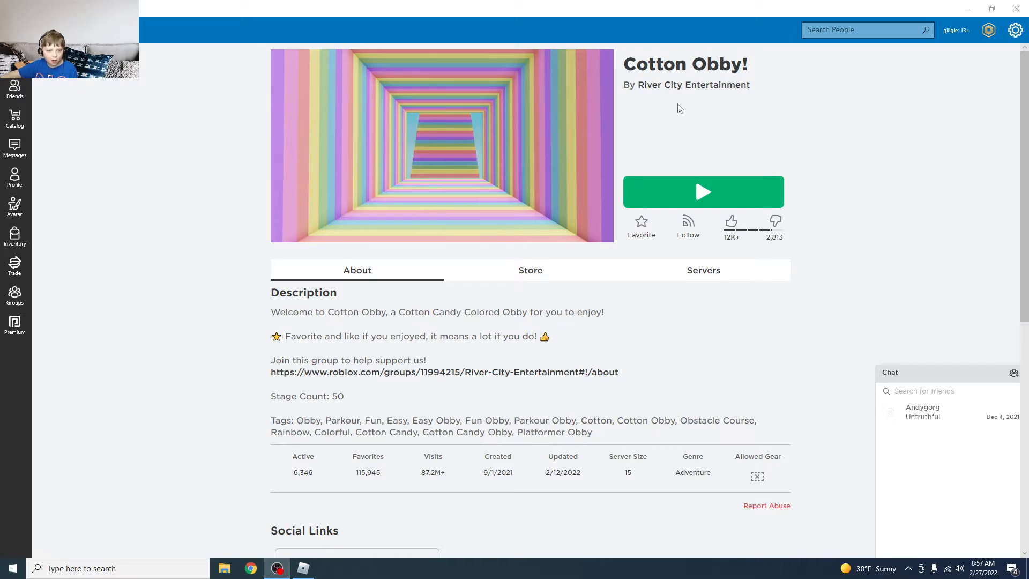
mouse_move(751, 205)
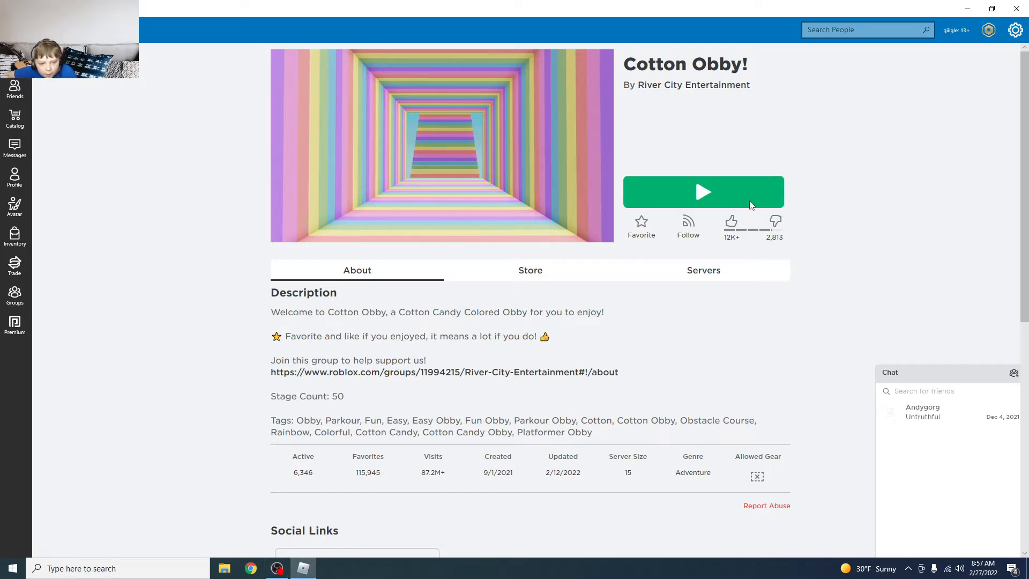
Launch Cotton Obby and run the avatar up the rainbow stairs through the first stages.
click(703, 192)
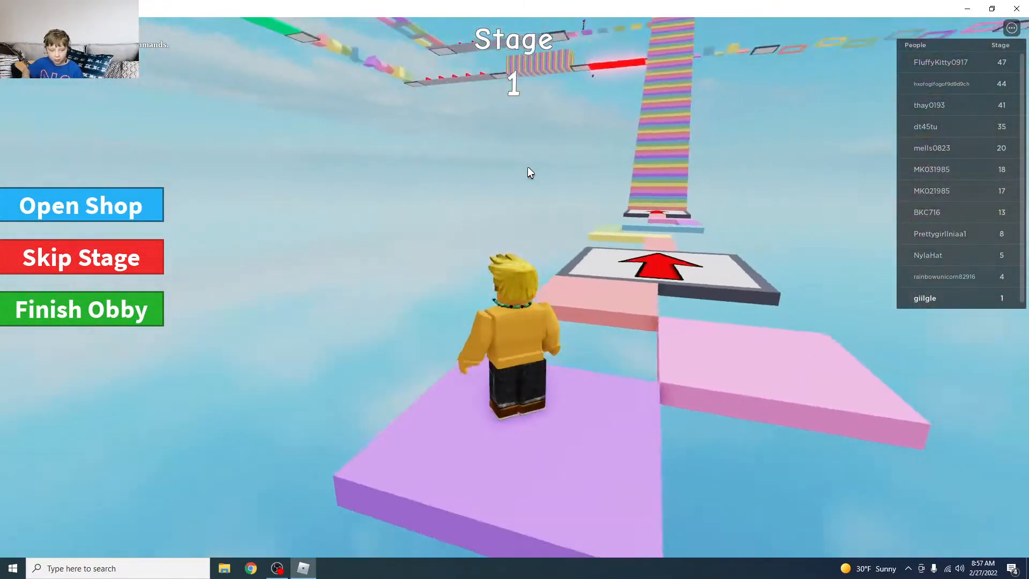
key(w)
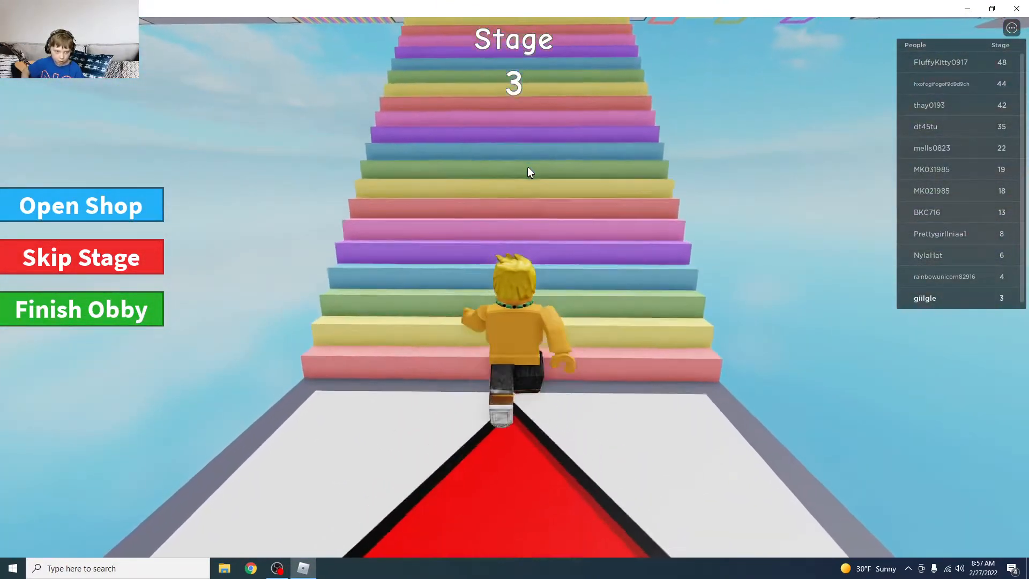
key(w)
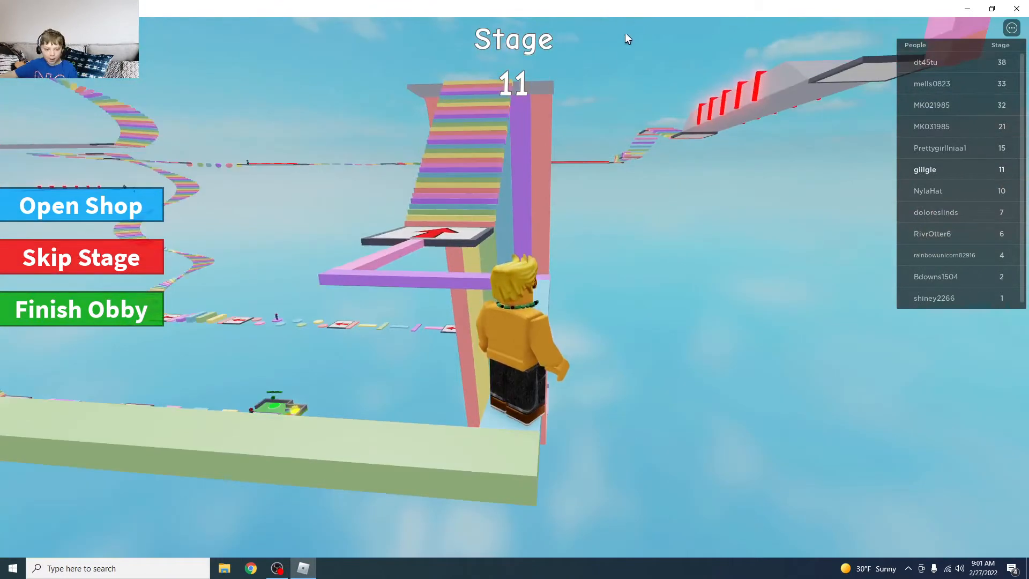
mouse_move(661, 361)
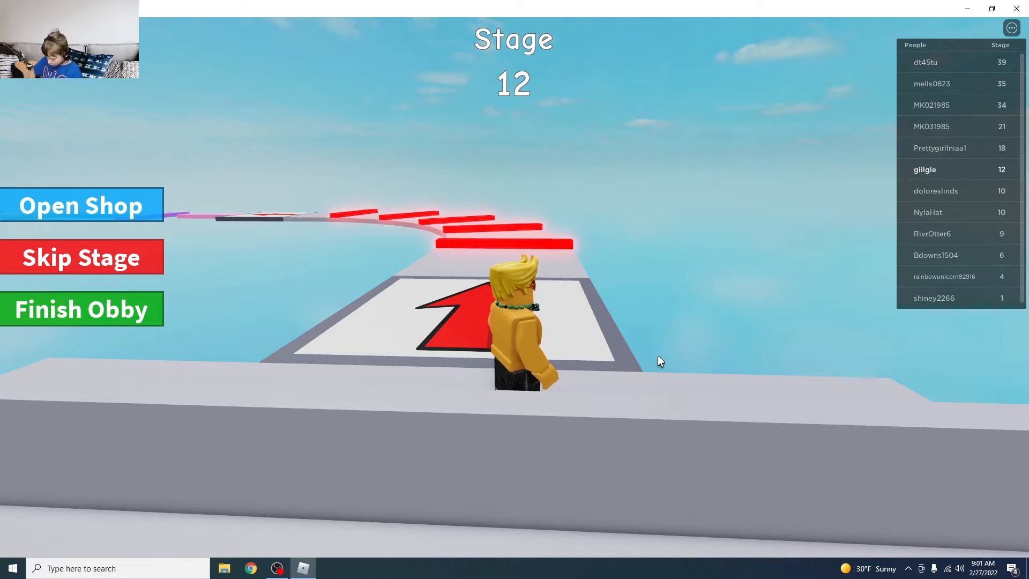
mouse_move(664, 352)
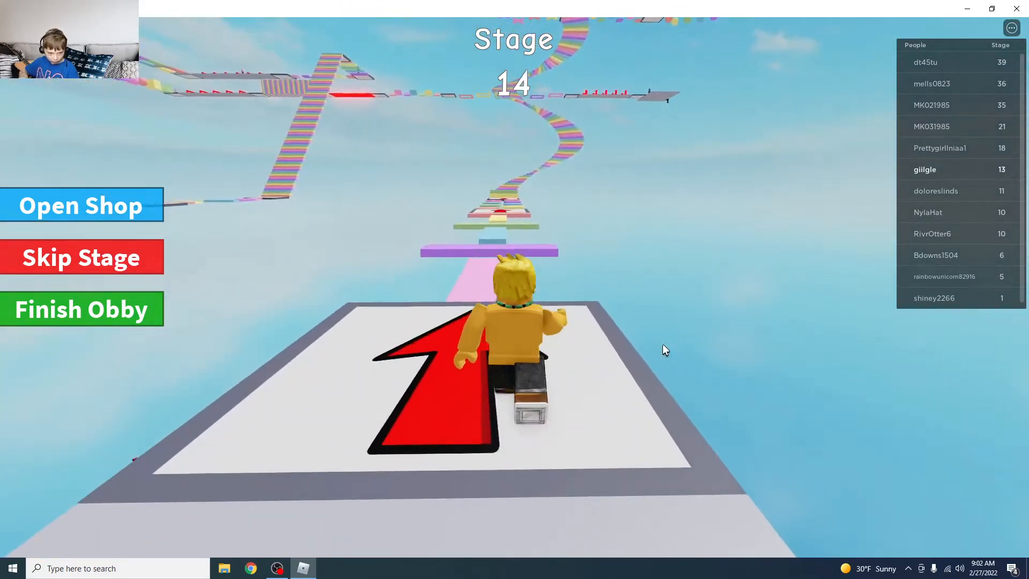
Run forward through the obstacles to the stage 14 checkpoint.
key(w)
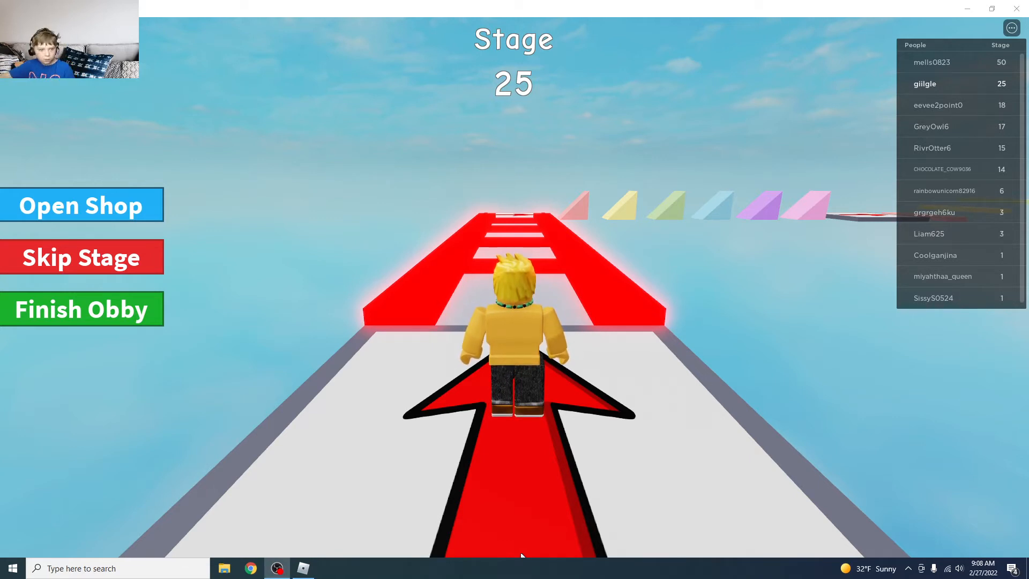
Progress through the obby to the stage 25 checkpoint before the red ladder path.
click(249, 568)
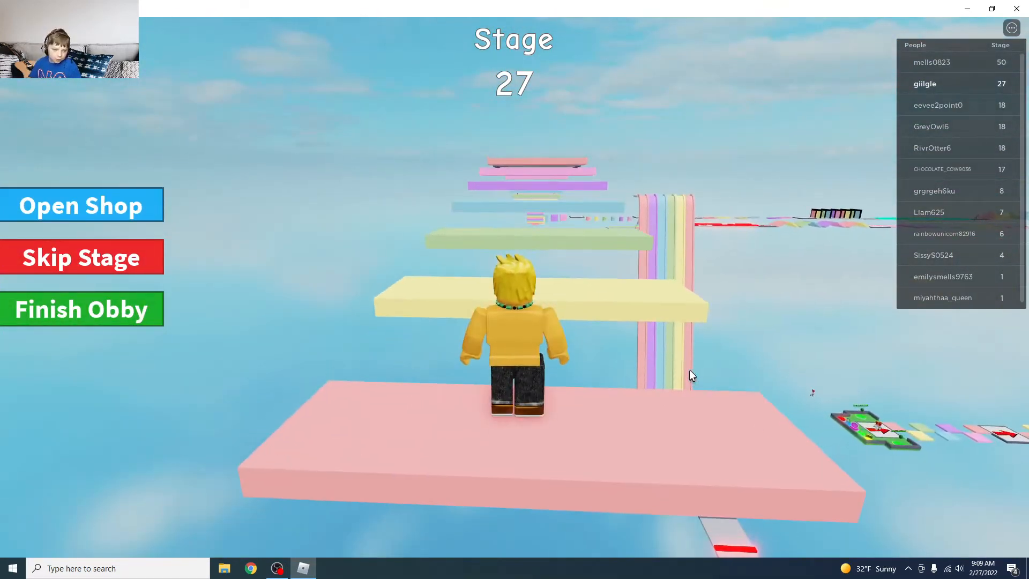
Jump onto the stacked pastel floating platforms toward stage 27.
key(space)
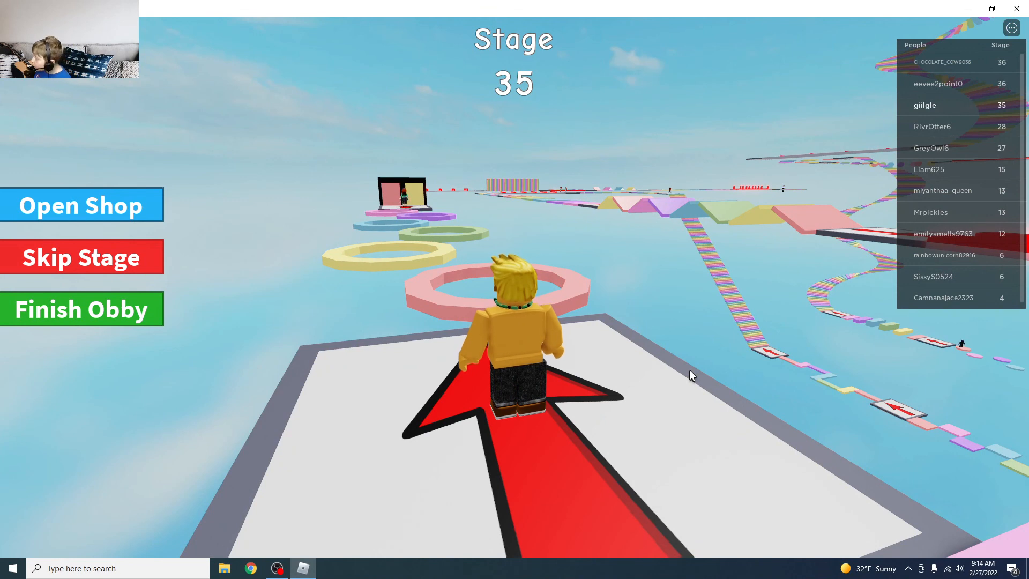
mouse_move(1020, 432)
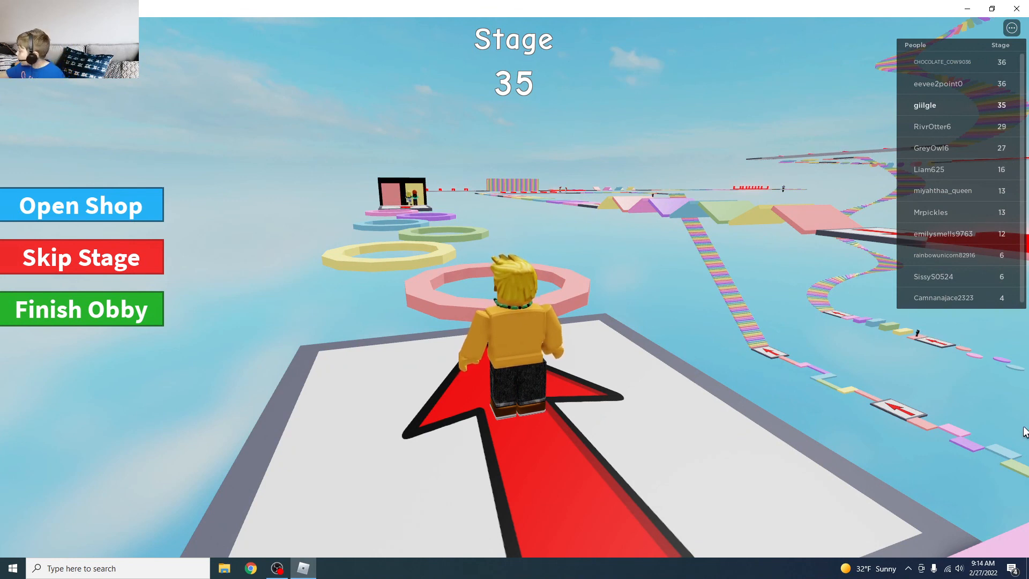